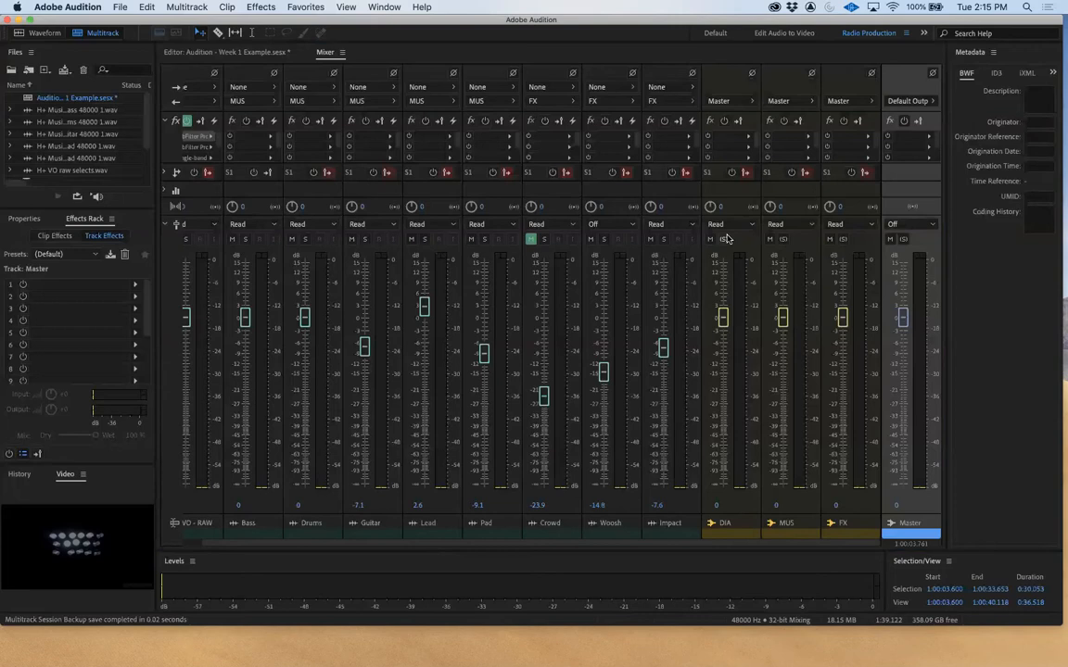
{"action": "mouse_move", "coordinate": [195, 7]}
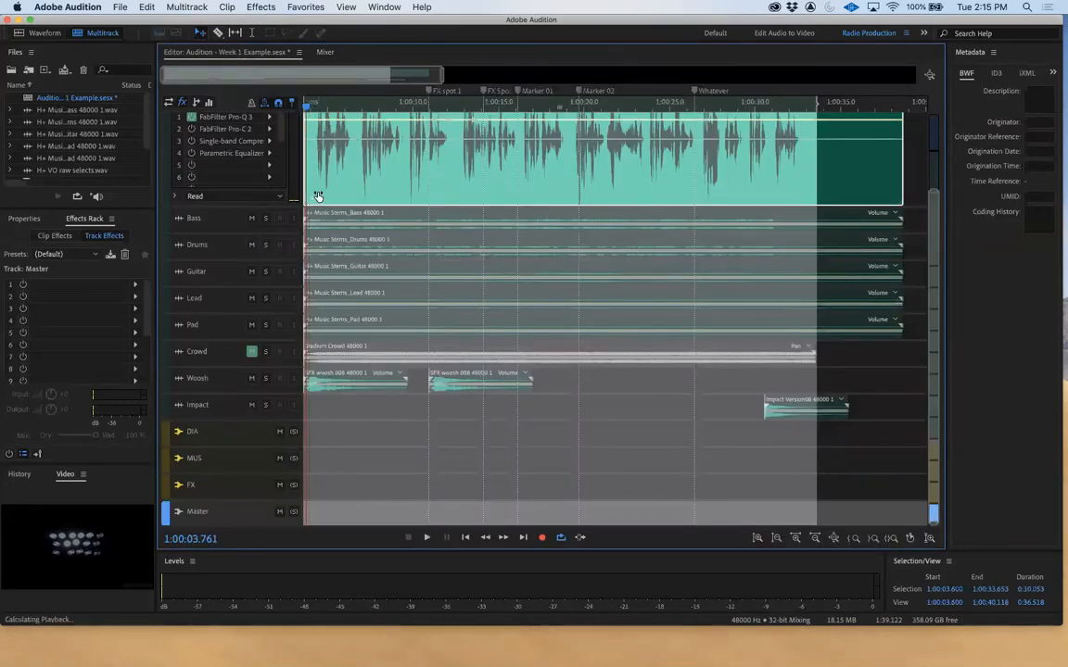
- Return to the mixer and set the Master fader to -0.2 dB
{"action": "left_click", "coordinate": [325, 52]}
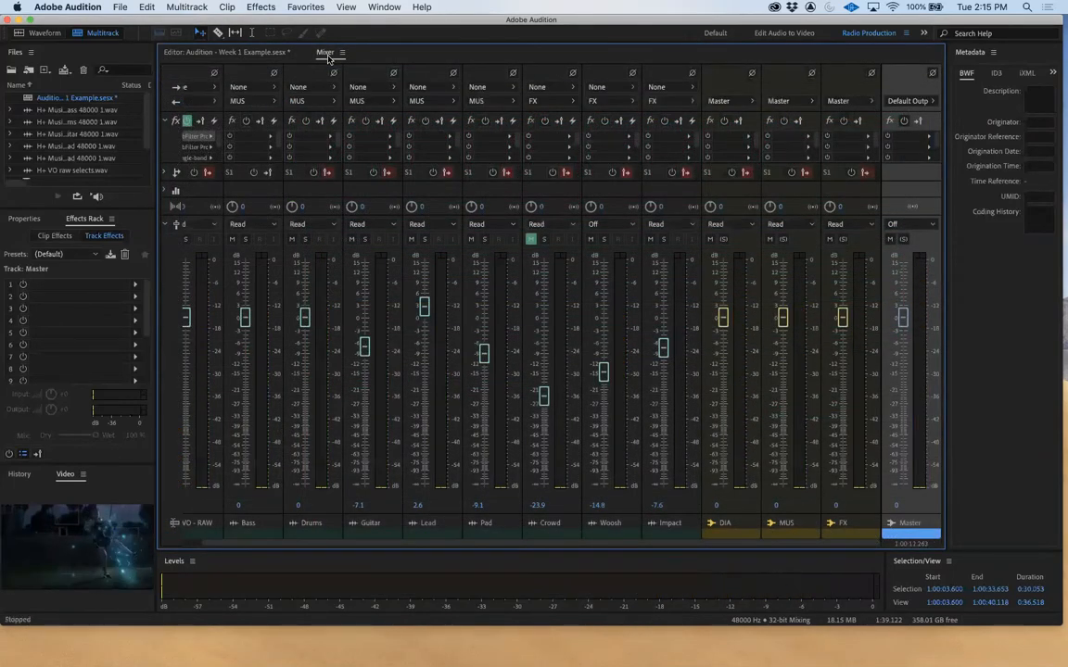
{"action": "mouse_move", "coordinate": [921, 340]}
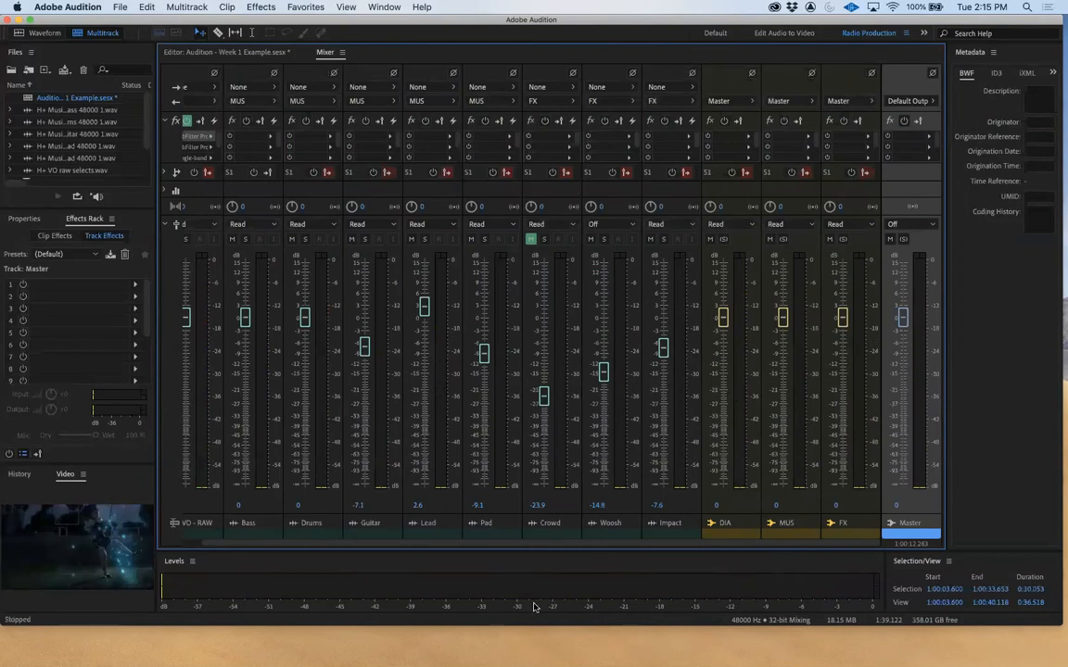
{"action": "mouse_move", "coordinate": [514, 507]}
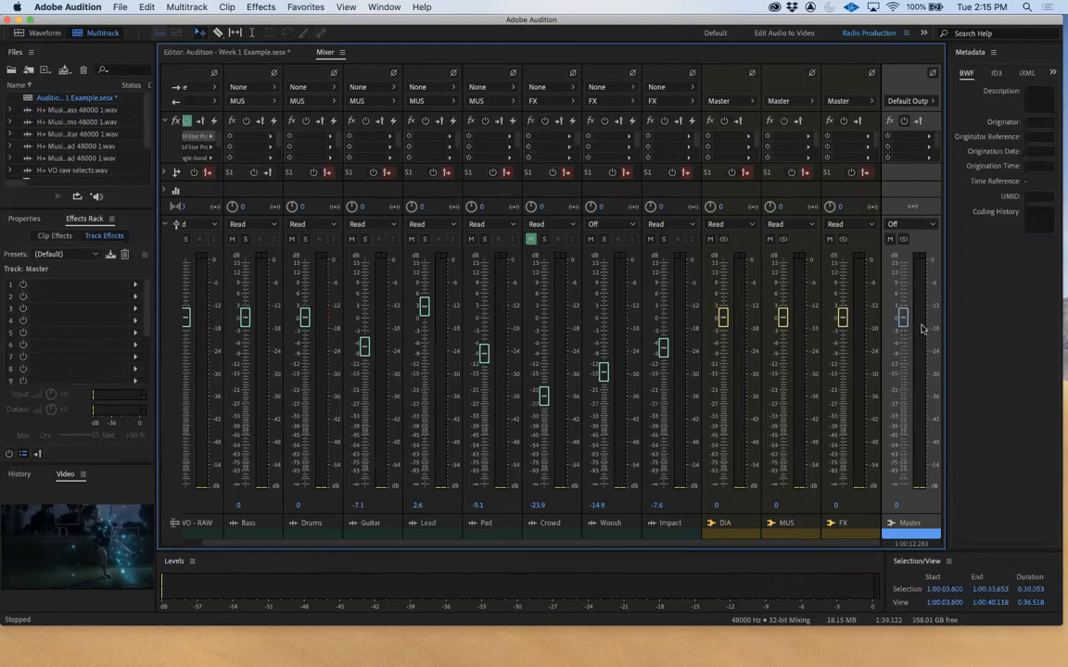
{"action": "left_click_drag", "start_coordinate": [904, 305], "coordinate": [903, 322]}
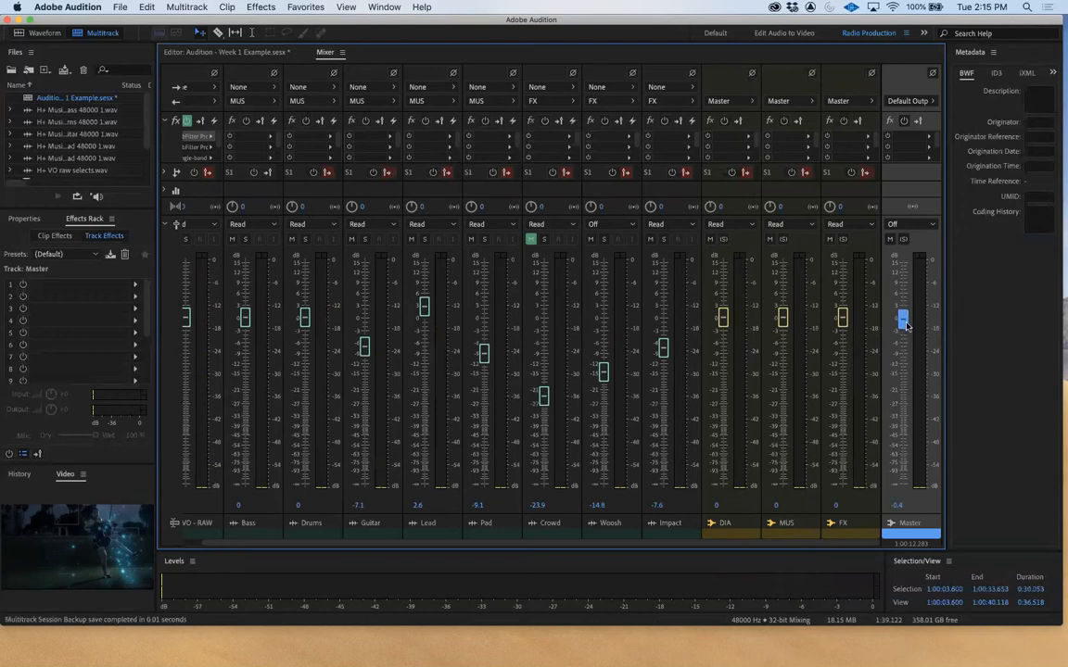
{"action": "left_click_drag", "start_coordinate": [903, 329], "coordinate": [903, 320]}
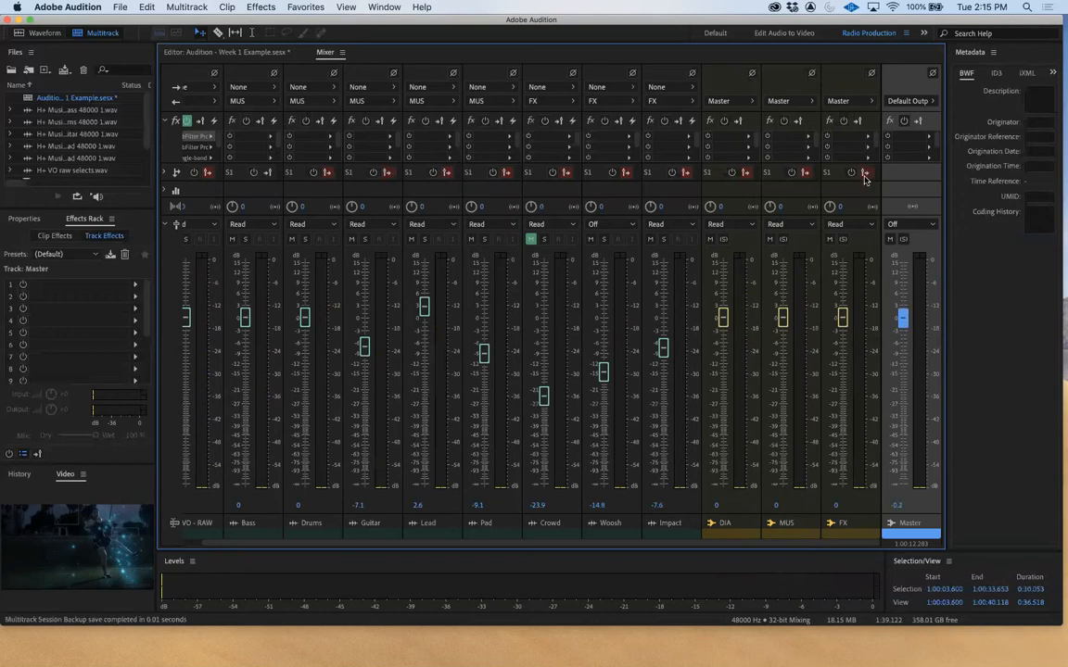
{"action": "mouse_move", "coordinate": [464, 161]}
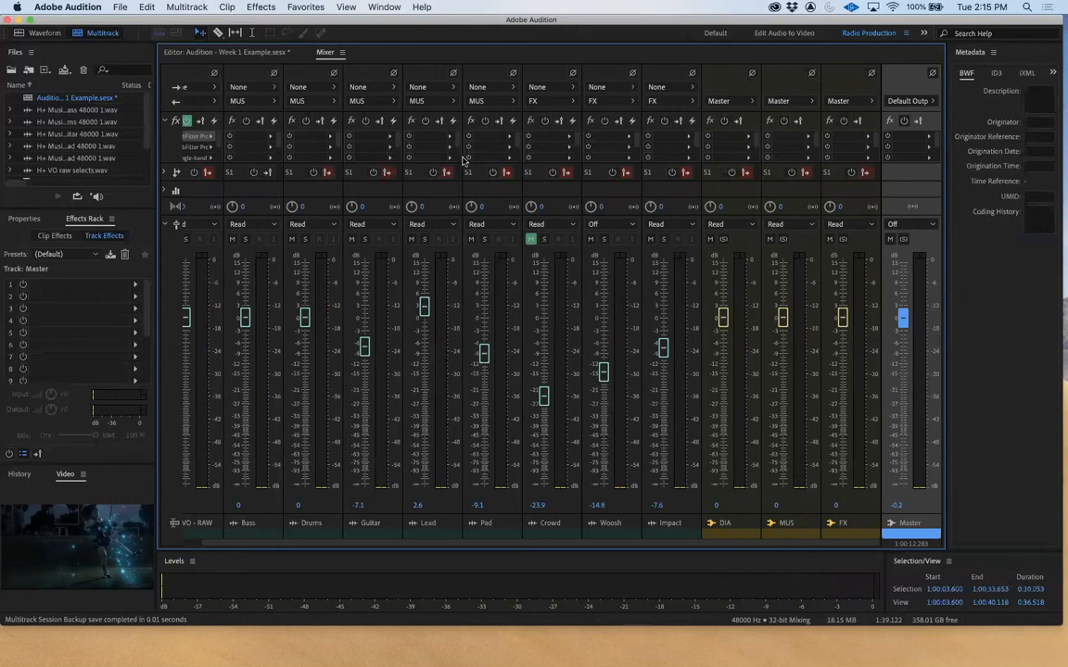
{"action": "mouse_move", "coordinate": [442, 147]}
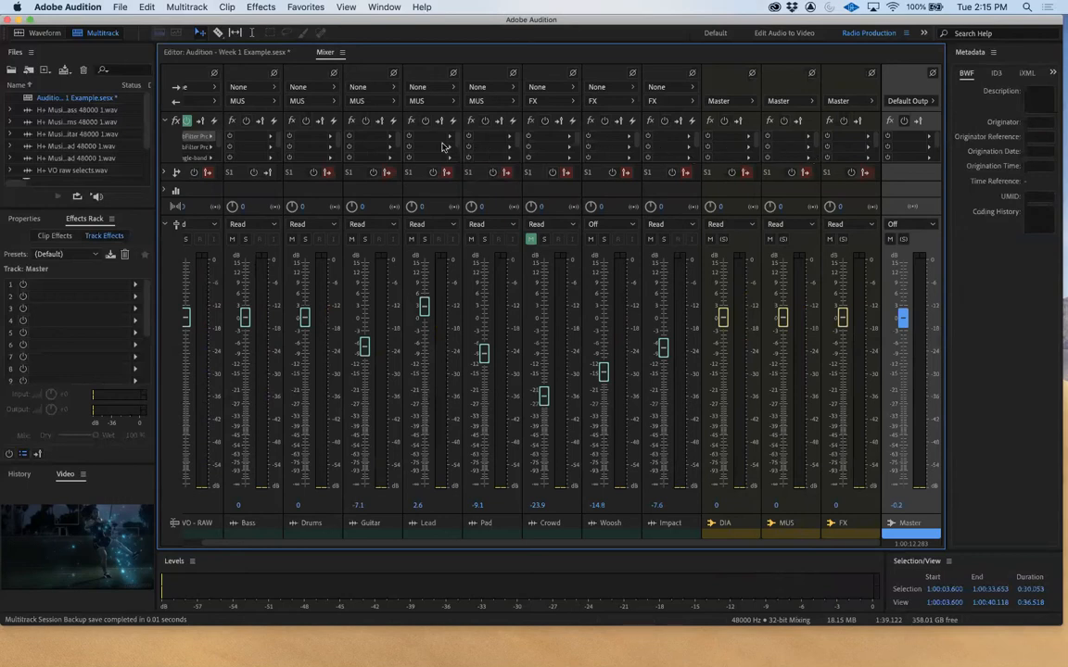
{"action": "mouse_move", "coordinate": [336, 461]}
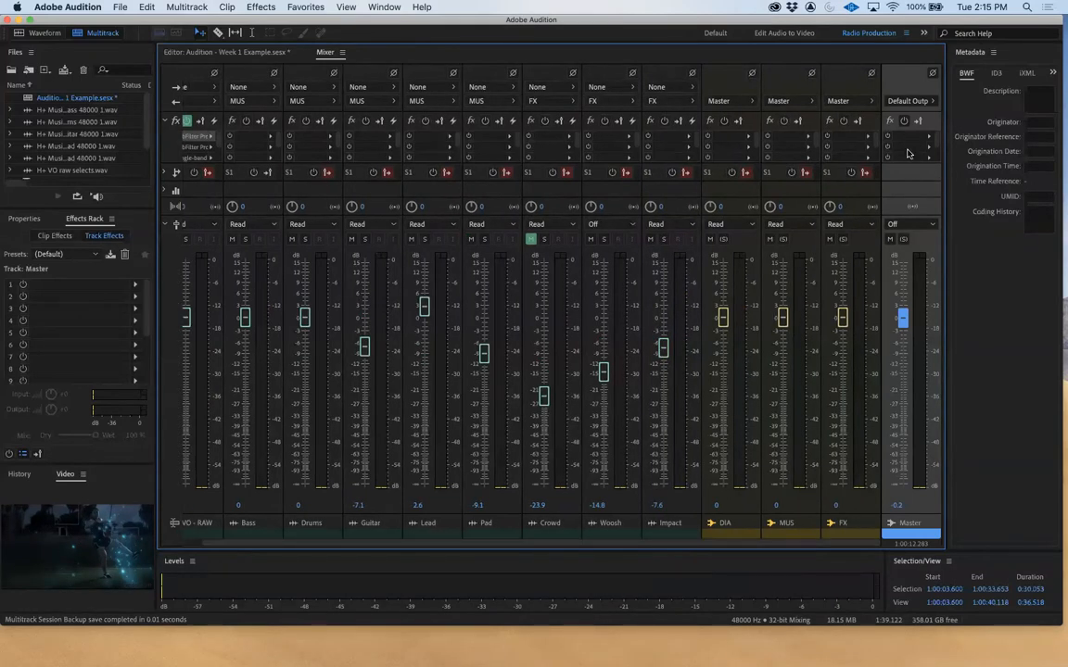
{"action": "mouse_move", "coordinate": [908, 524]}
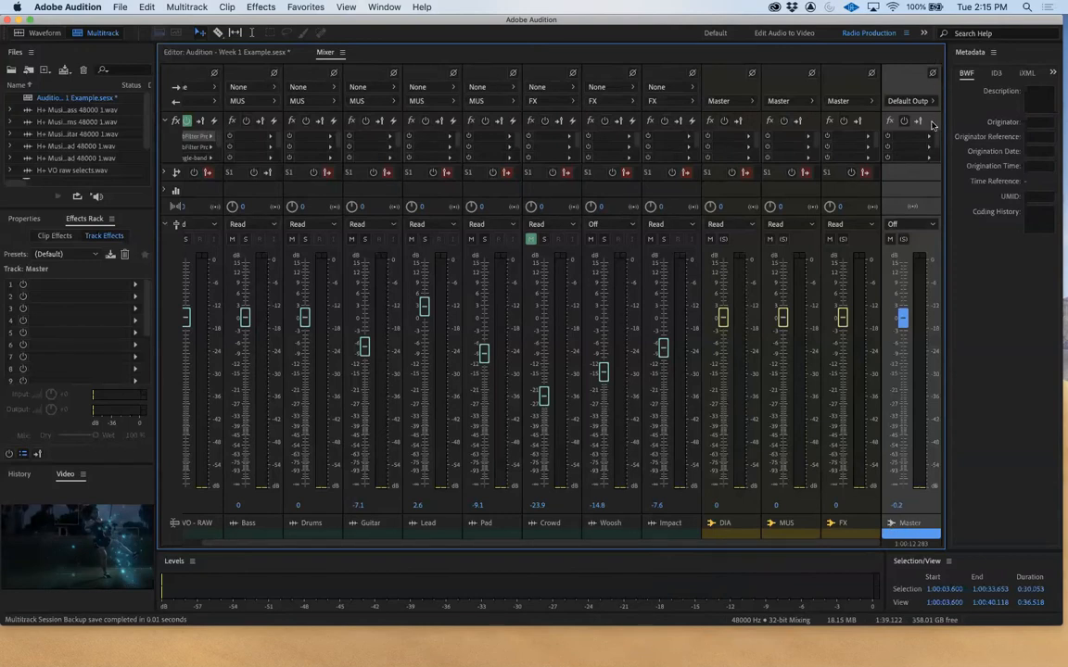
{"action": "mouse_move", "coordinate": [917, 156]}
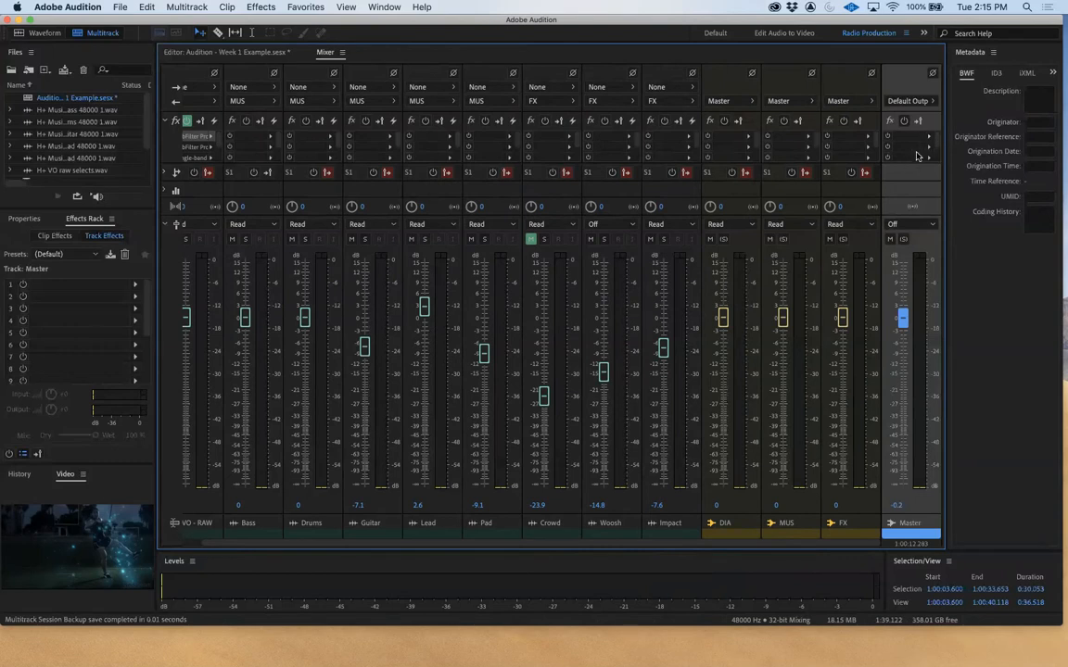
{"action": "mouse_move", "coordinate": [921, 191]}
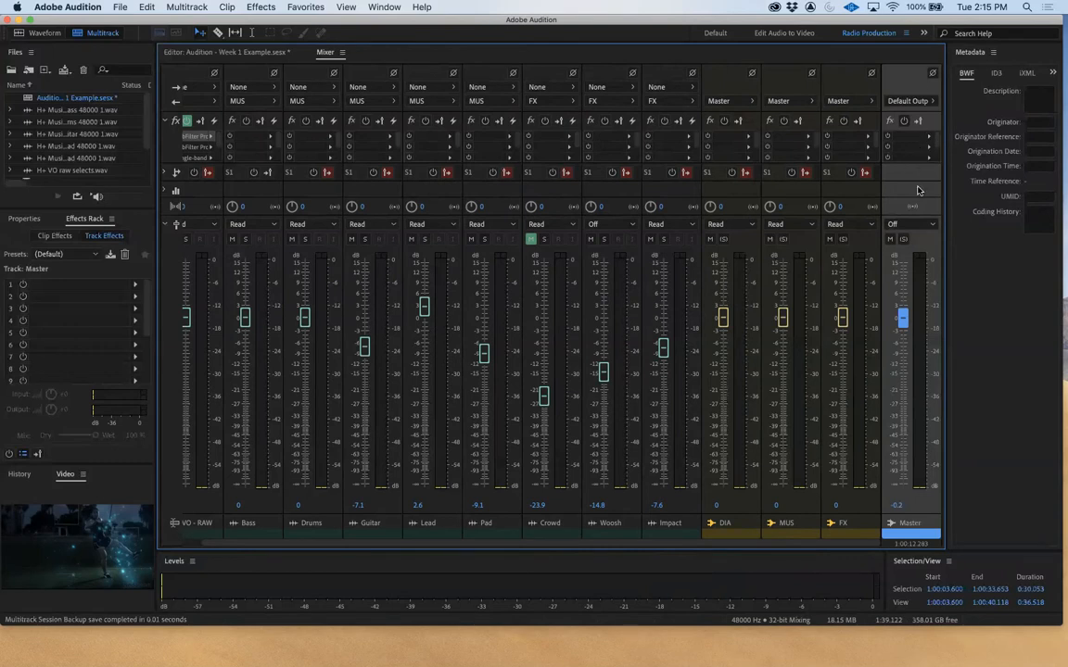
{"action": "mouse_move", "coordinate": [902, 81]}
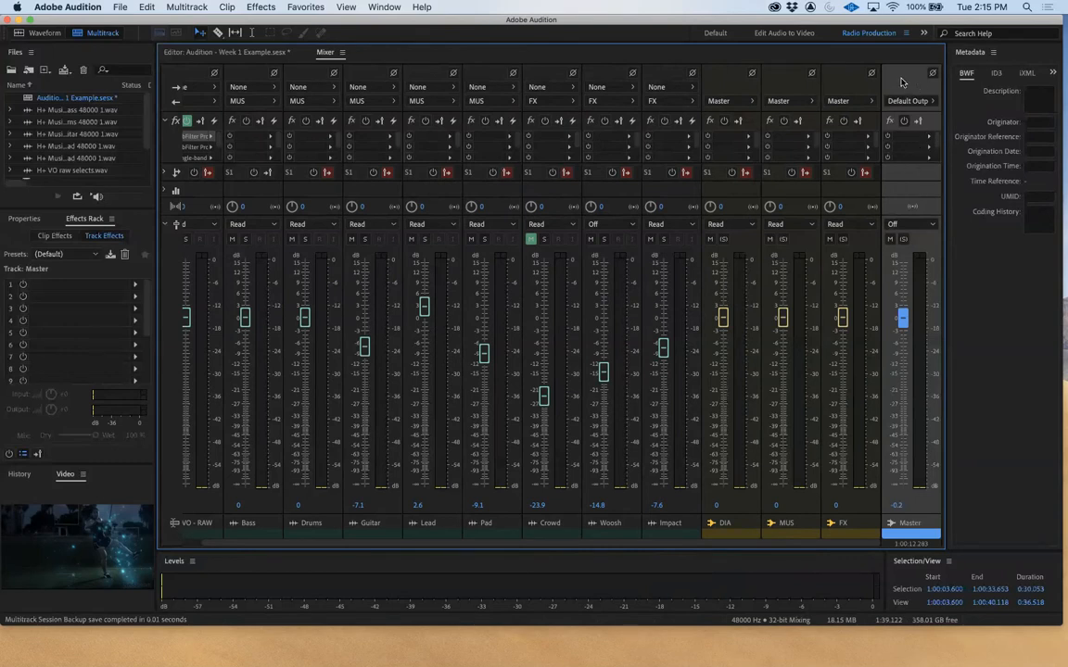
{"action": "mouse_move", "coordinate": [915, 142]}
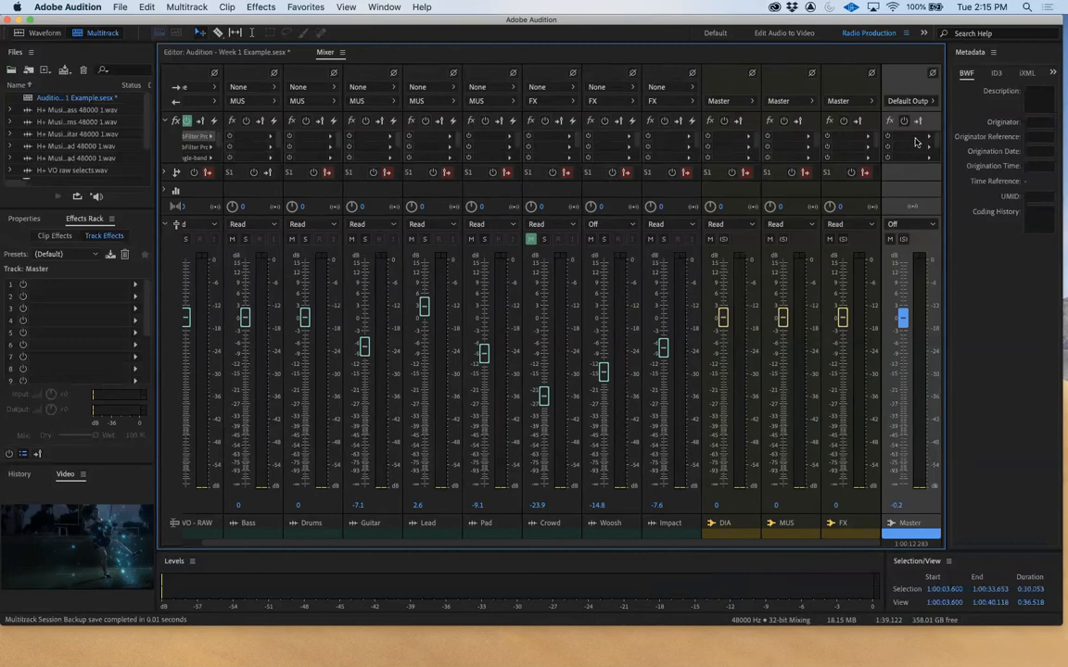
{"action": "mouse_move", "coordinate": [909, 163]}
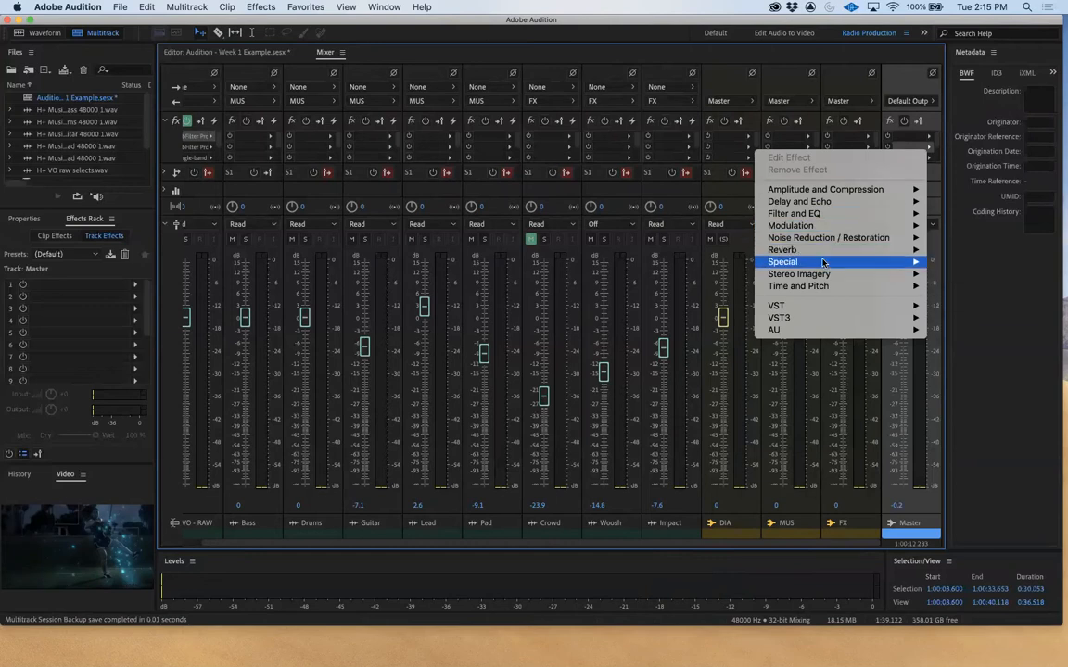
{"action": "mouse_move", "coordinate": [899, 266]}
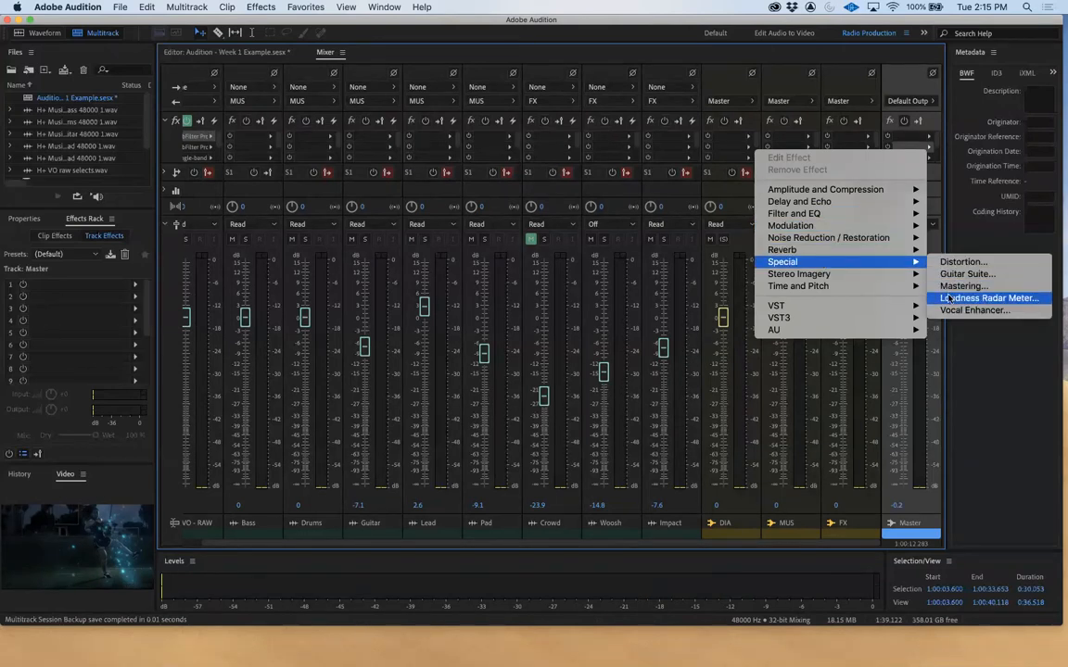
- Add Loudness Radar to the Master track and open its Settings tab
{"action": "left_click", "coordinate": [988, 297]}
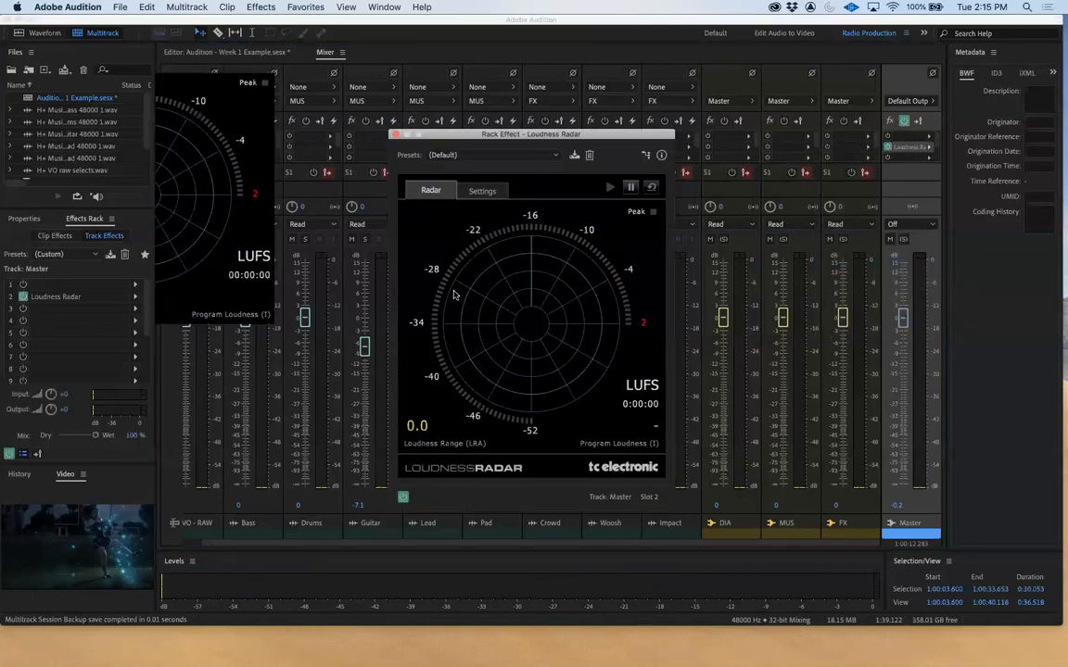
{"action": "mouse_move", "coordinate": [452, 177]}
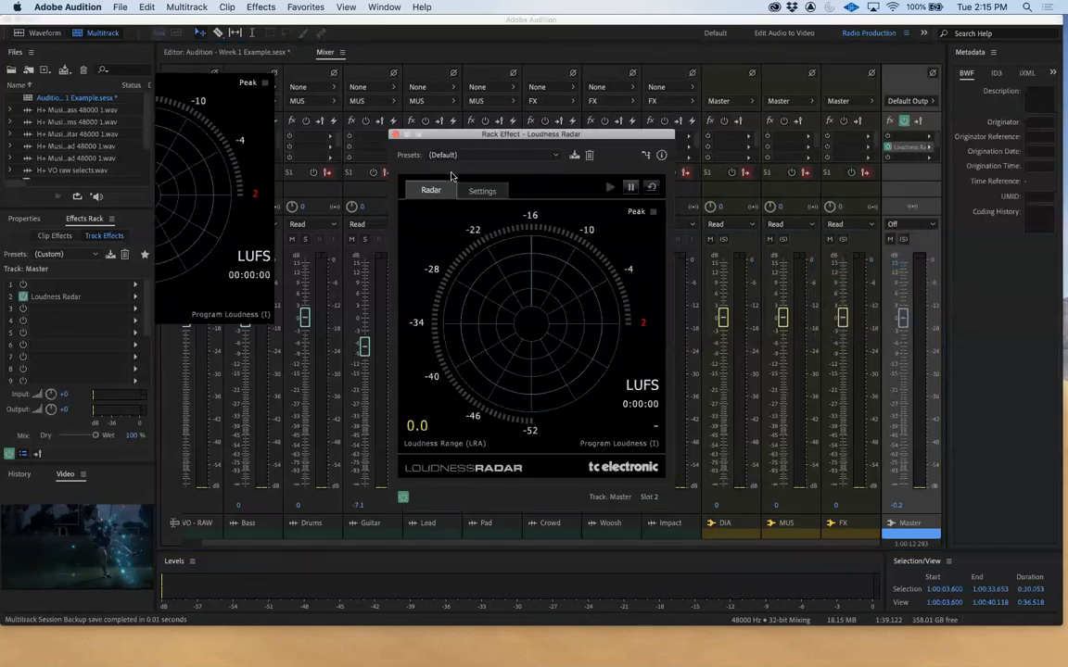
{"action": "left_click", "coordinate": [482, 190]}
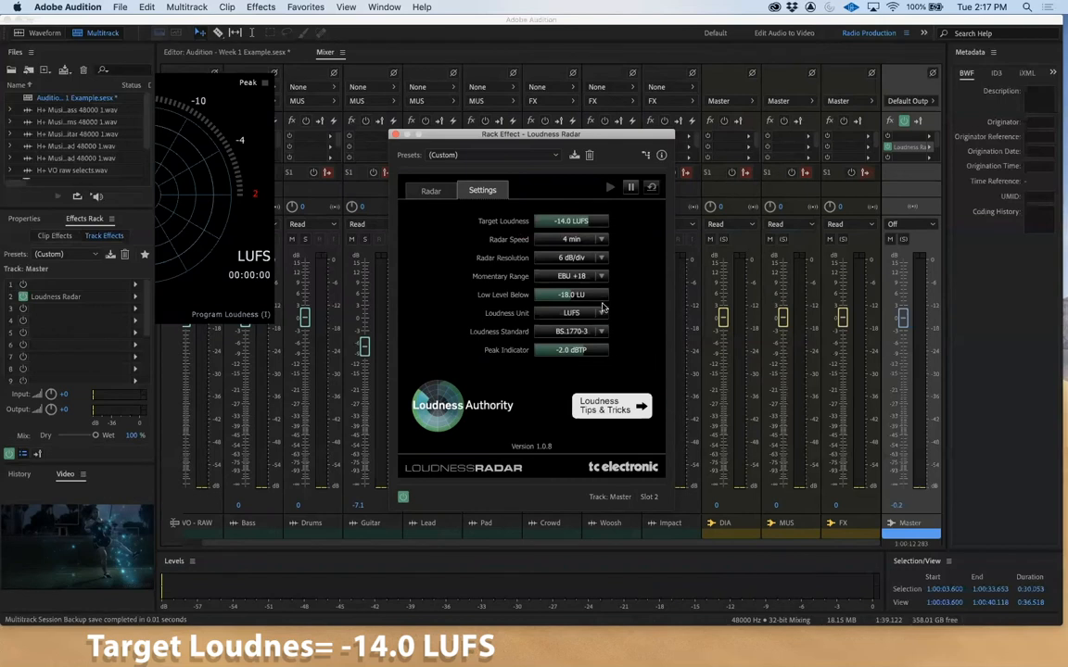
- Keep LUFS as the Loudness Radar unit and adjust the peak indicator to -0.5 dBTP
{"action": "left_click", "coordinate": [571, 313]}
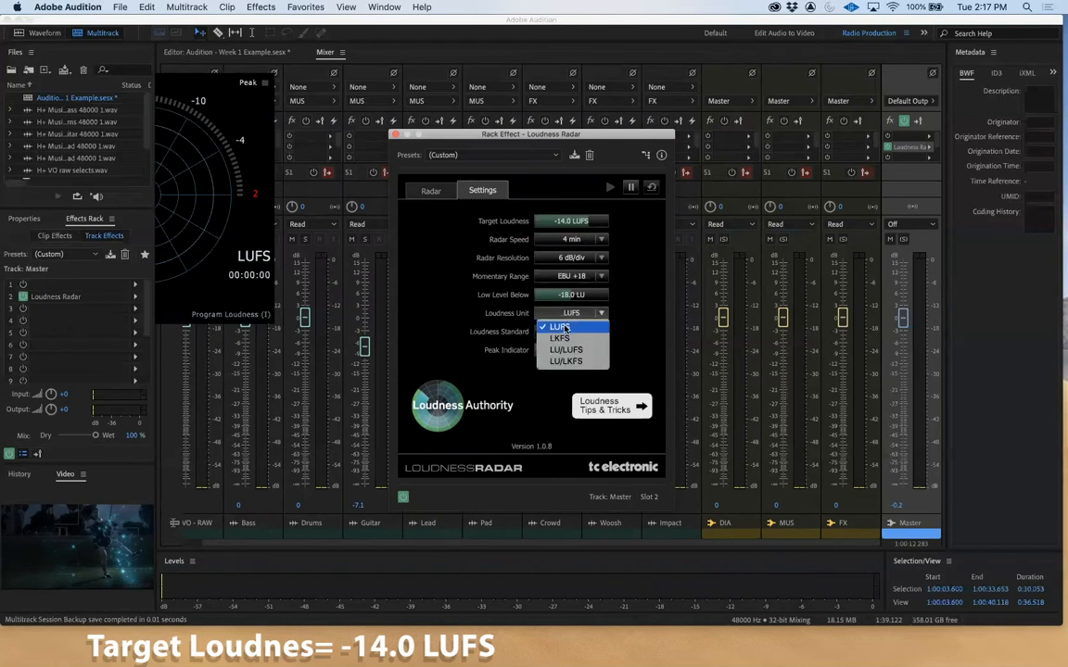
{"action": "left_click", "coordinate": [572, 326]}
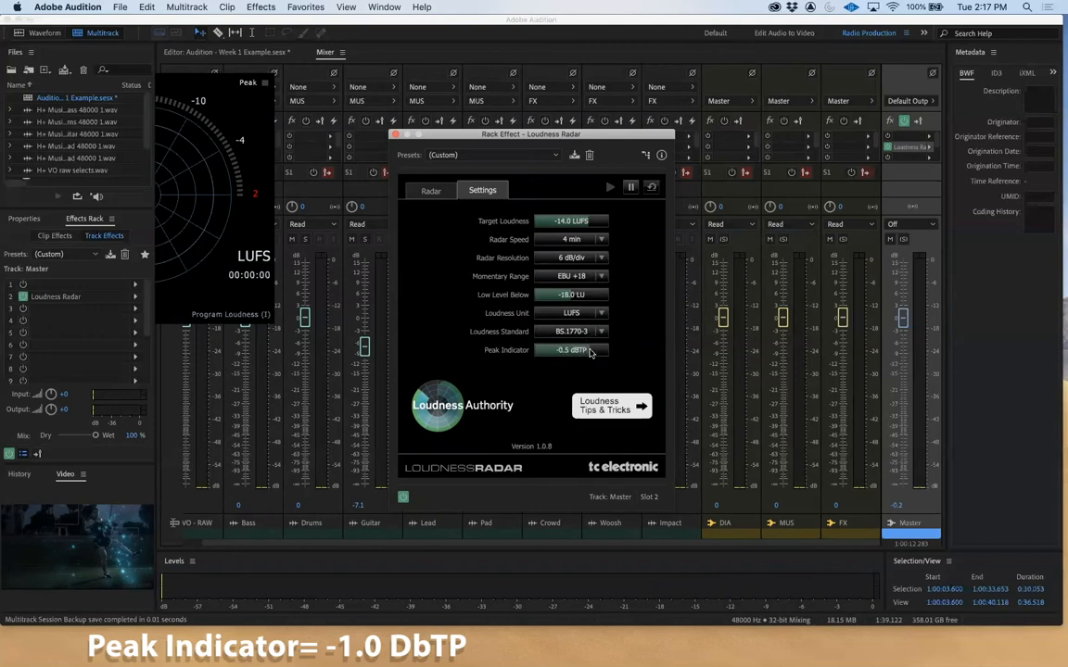
{"action": "left_click", "coordinate": [430, 191]}
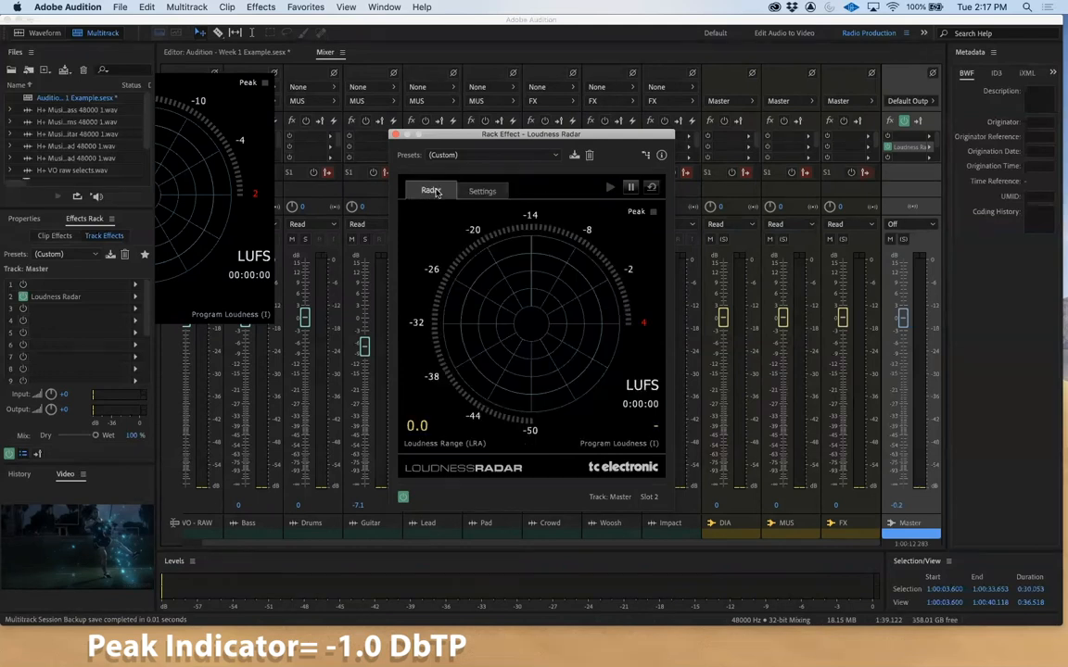
{"action": "mouse_move", "coordinate": [577, 462]}
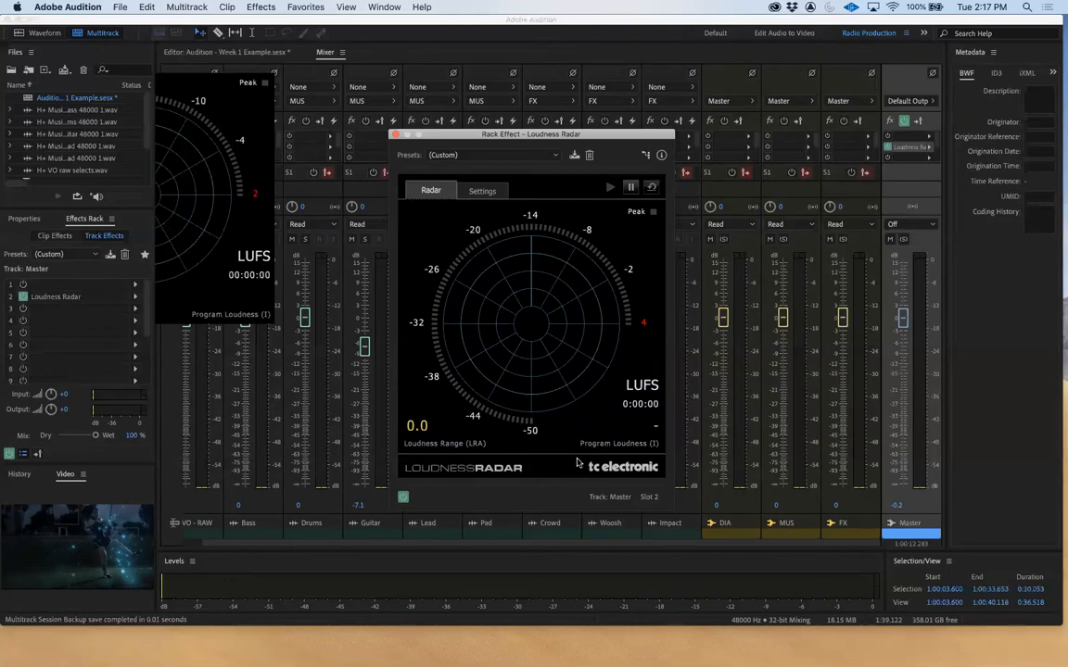
- Switch to the Multitrack Editor to play and measure the Master output
{"action": "left_click", "coordinate": [609, 186]}
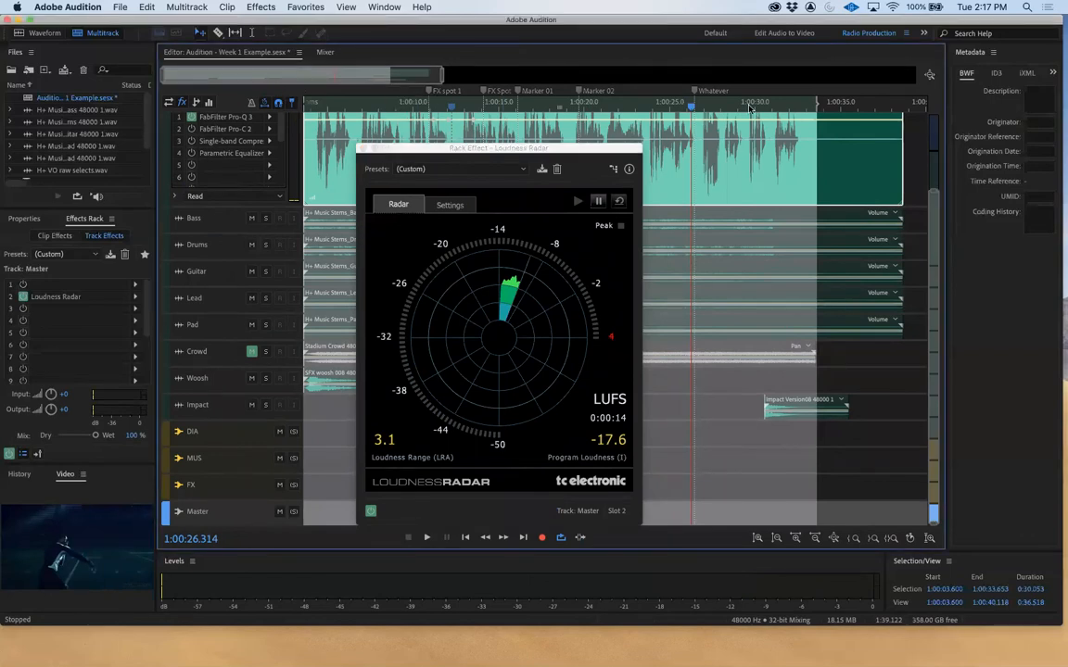
{"action": "mouse_move", "coordinate": [849, 138]}
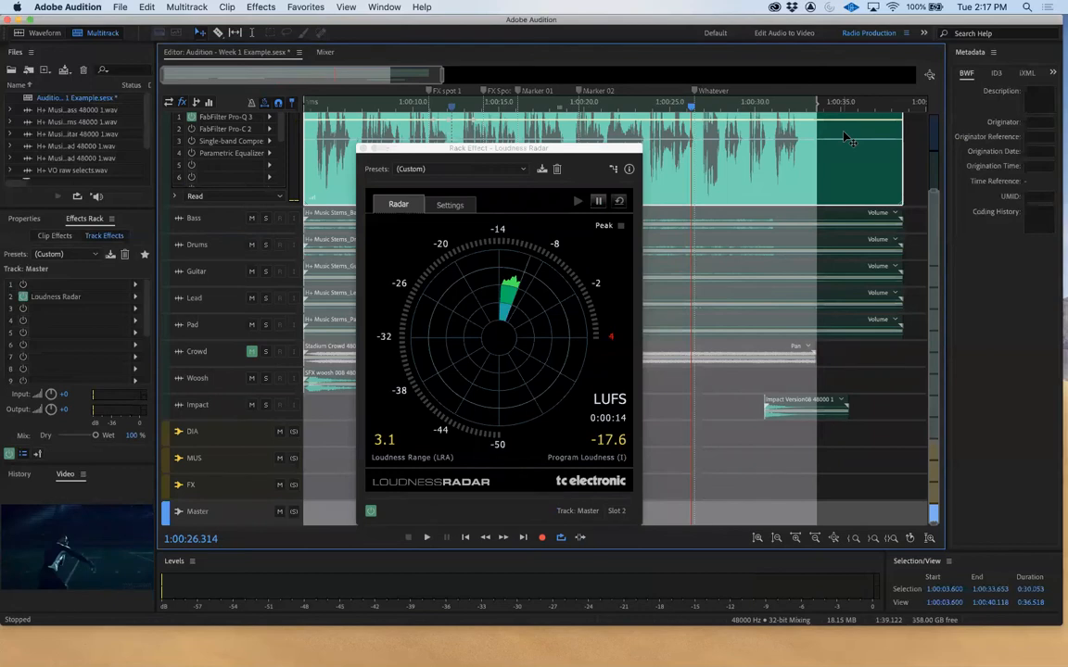
{"action": "mouse_move", "coordinate": [595, 439]}
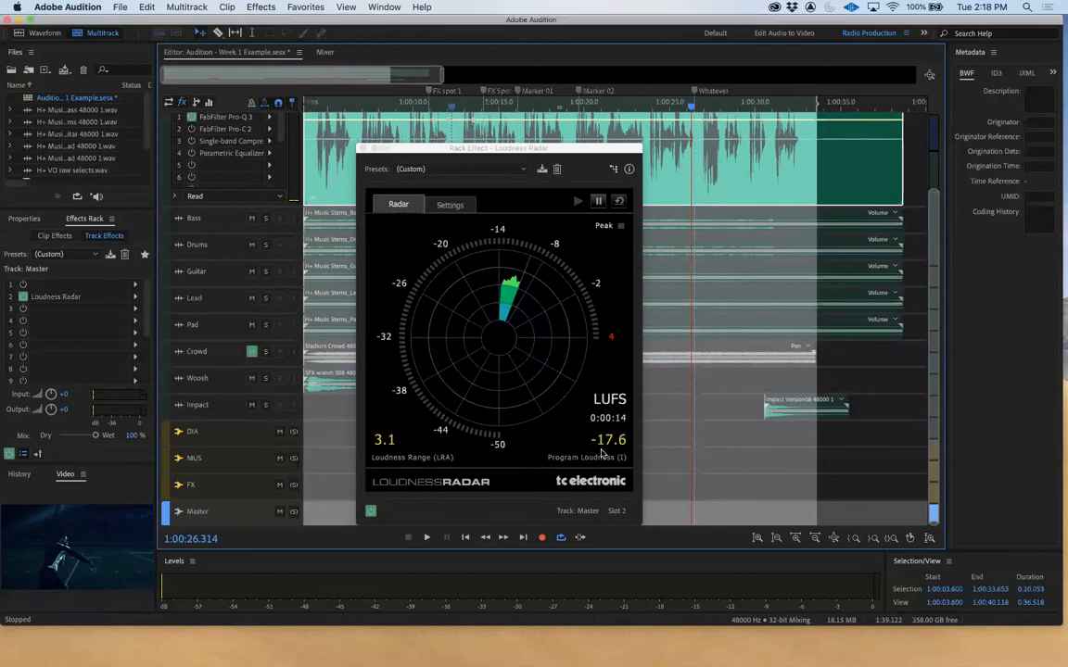
{"action": "mouse_move", "coordinate": [501, 196]}
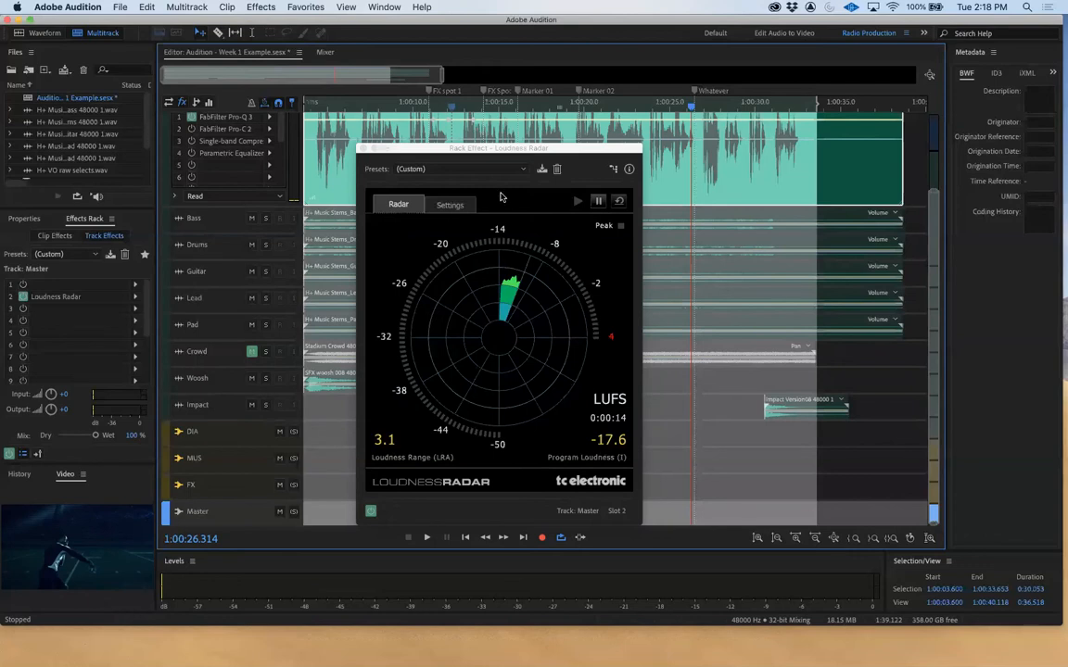
{"action": "mouse_move", "coordinate": [589, 224]}
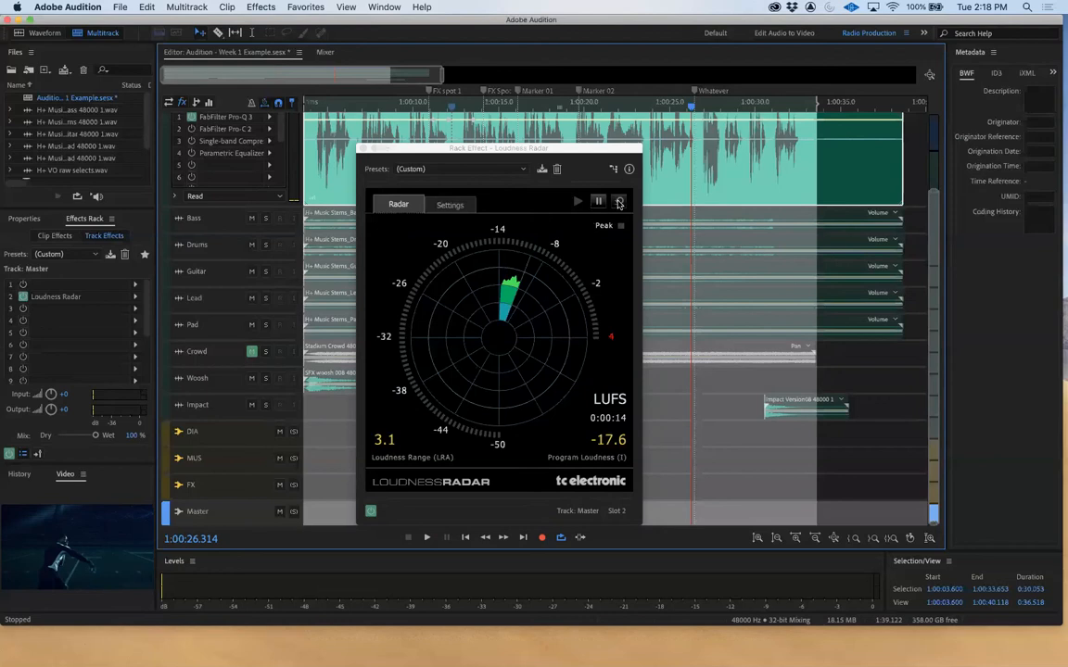
- Reset Loudness Radar, replay the session to read -17.9 LUFS, then reset again
{"action": "left_click", "coordinate": [619, 201]}
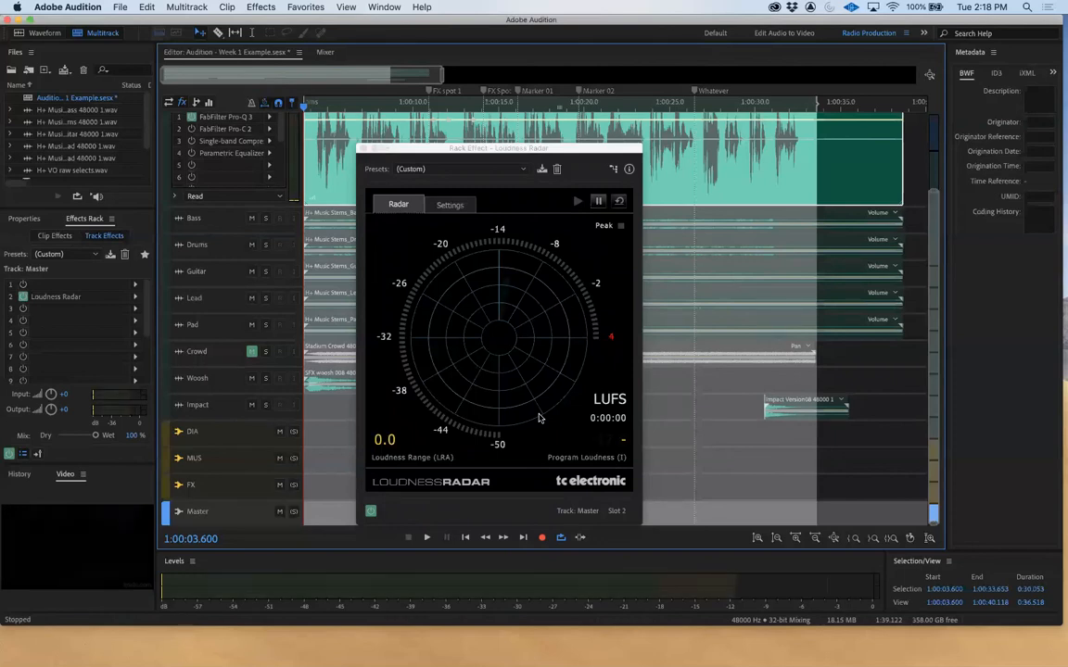
{"action": "left_click", "coordinate": [427, 536]}
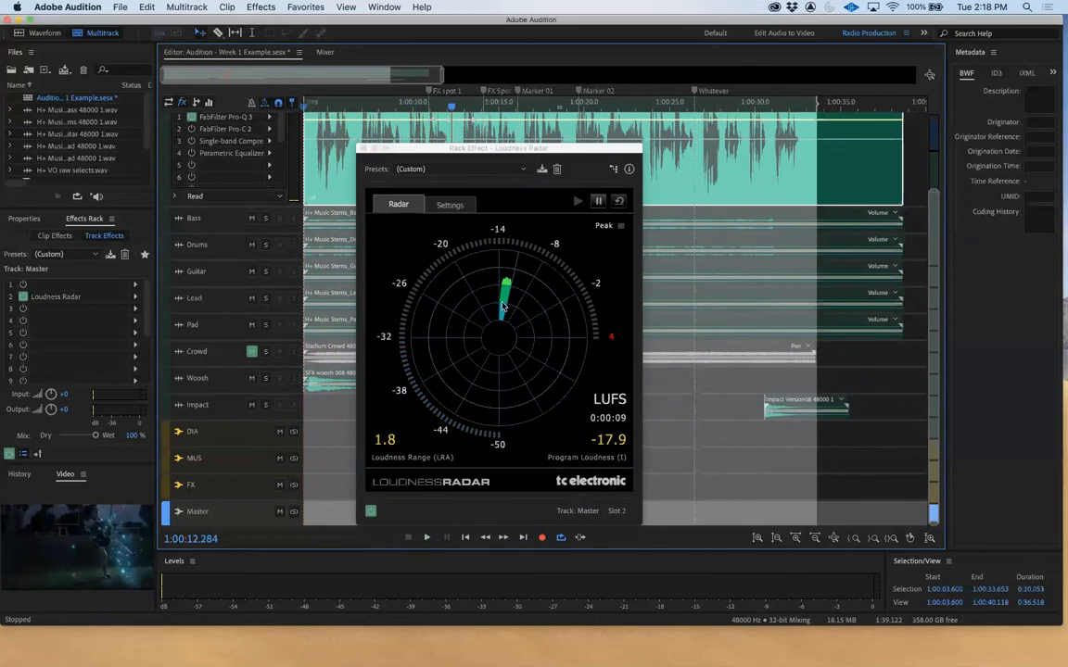
{"action": "mouse_move", "coordinate": [635, 198]}
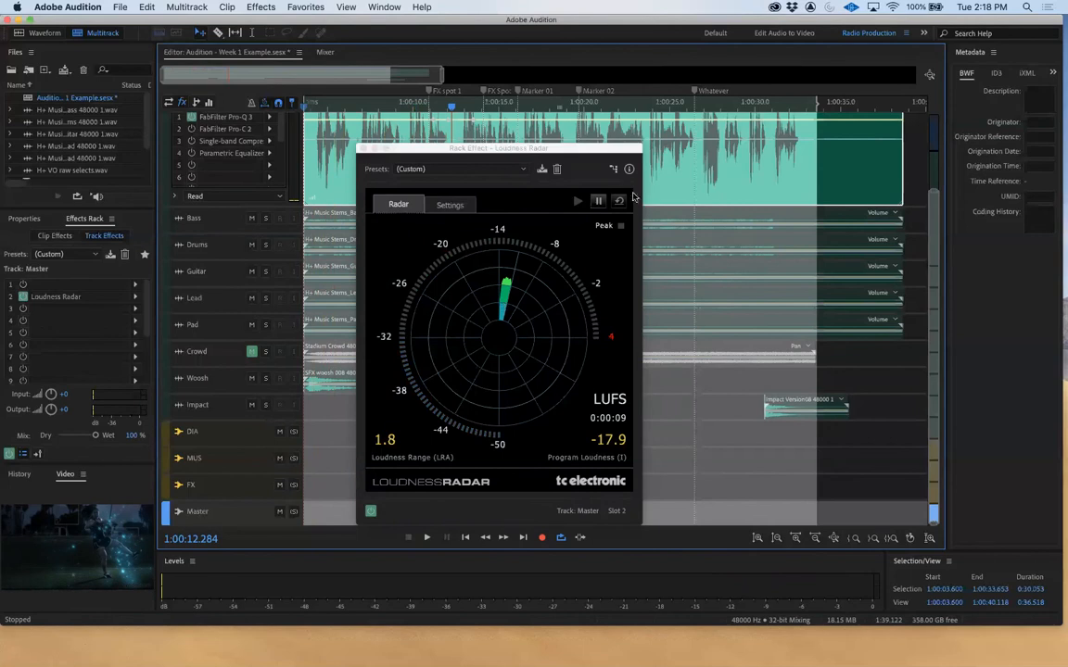
{"action": "left_click", "coordinate": [619, 201]}
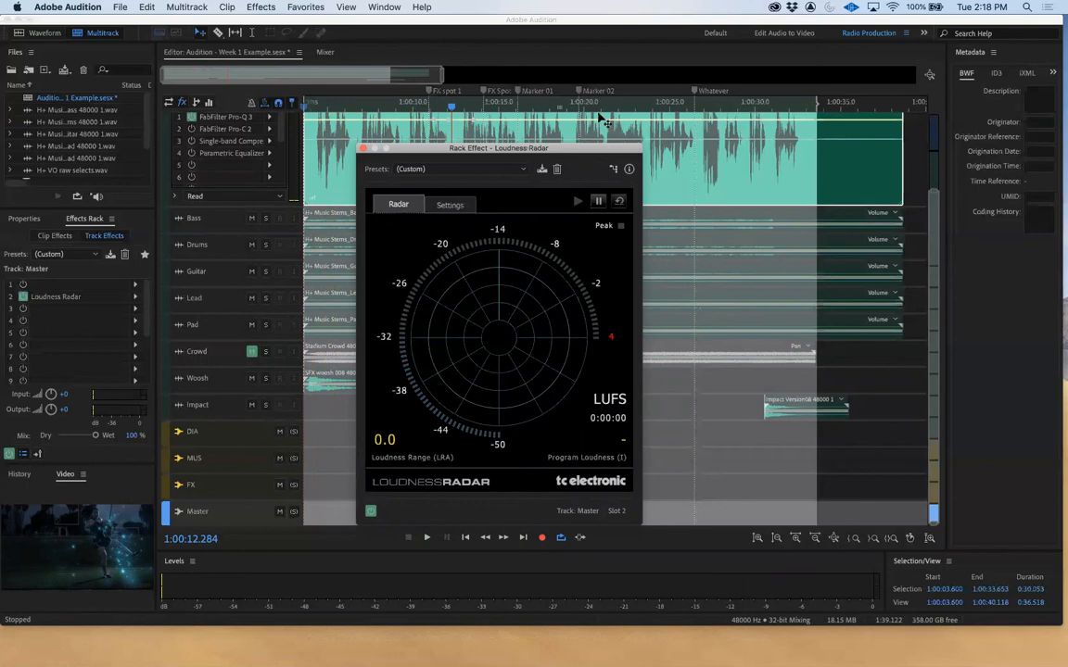
- Drag the Loudness Radar window further left over the track area
{"action": "left_click_drag", "start_coordinate": [499, 148], "coordinate": [465, 135]}
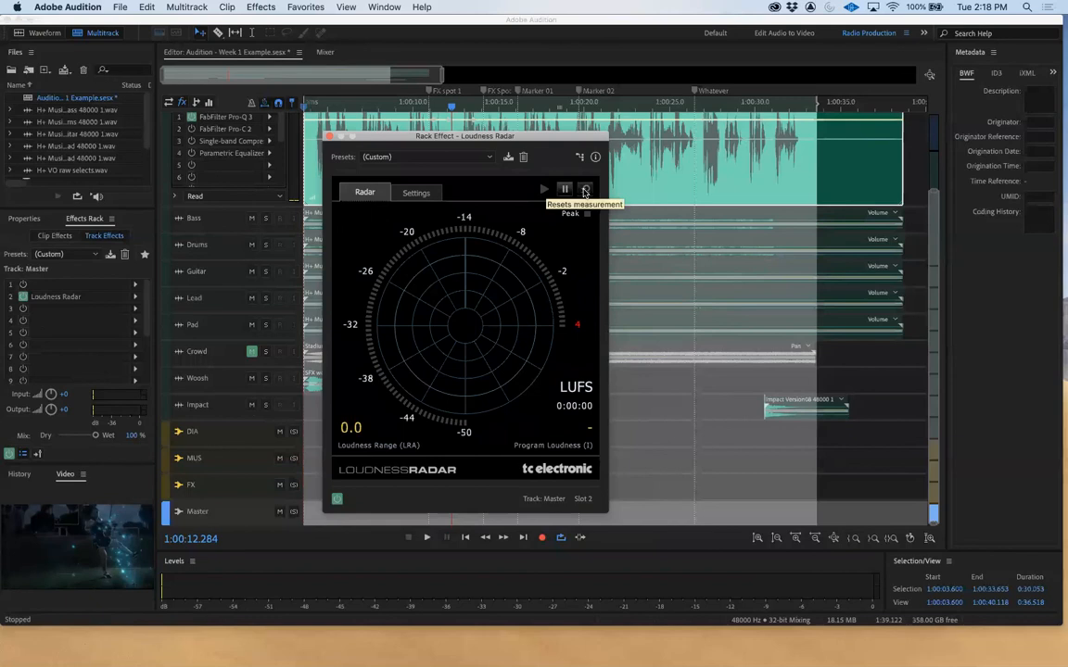
{"action": "mouse_move", "coordinate": [500, 380]}
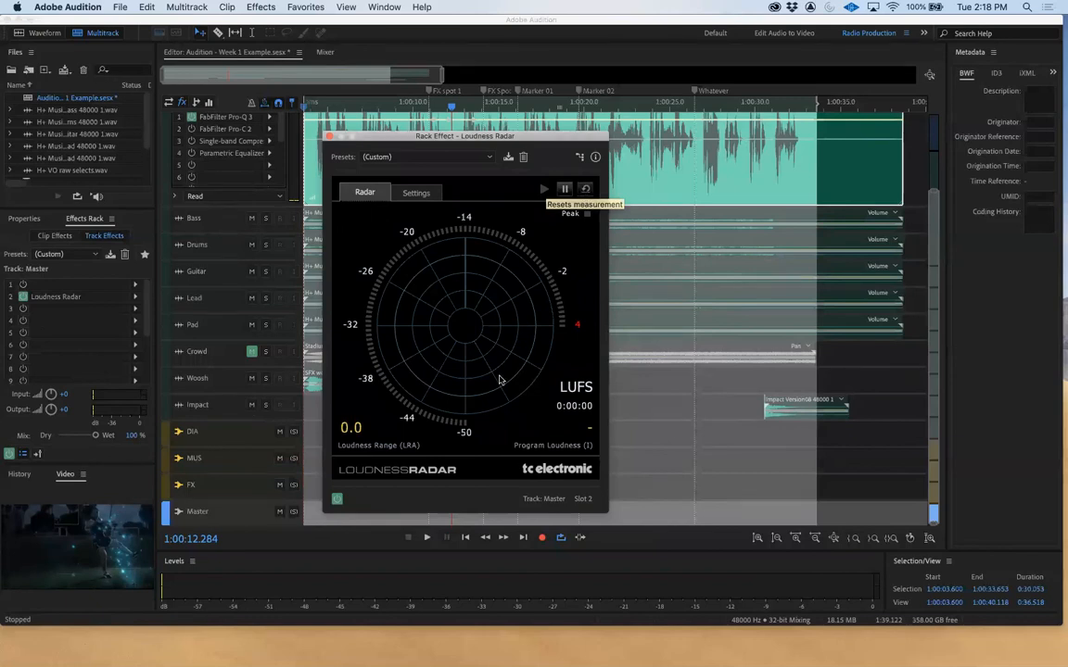